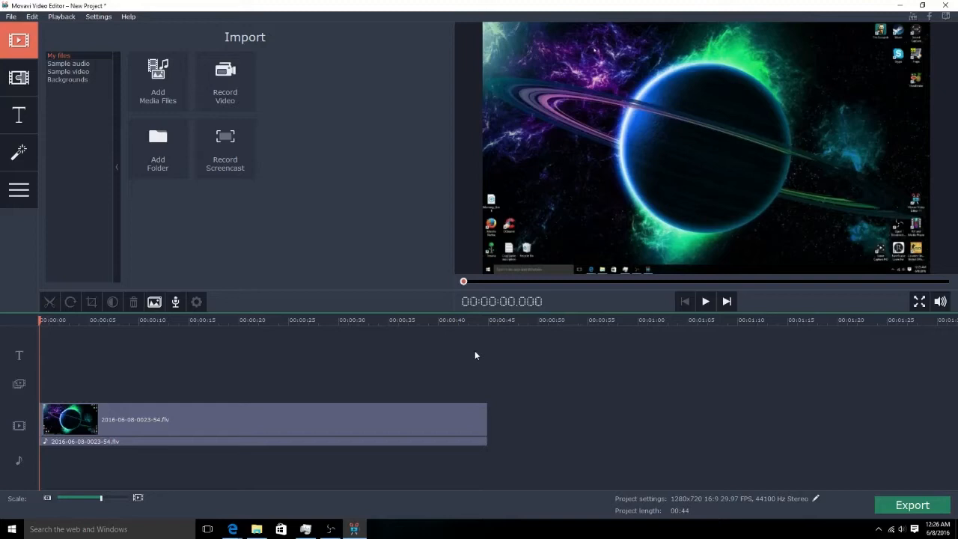
pyautogui.moveTo(874, 4)
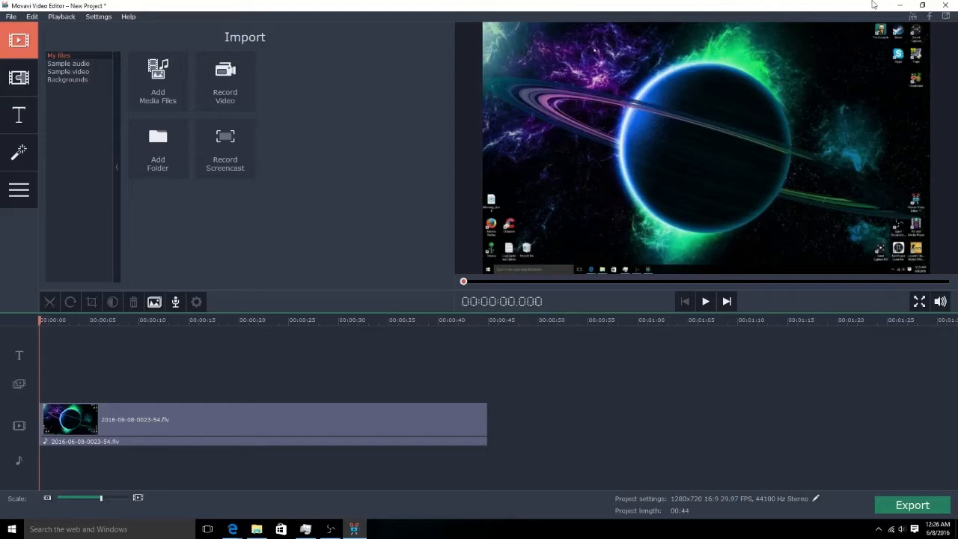
pyautogui.moveTo(832, 73)
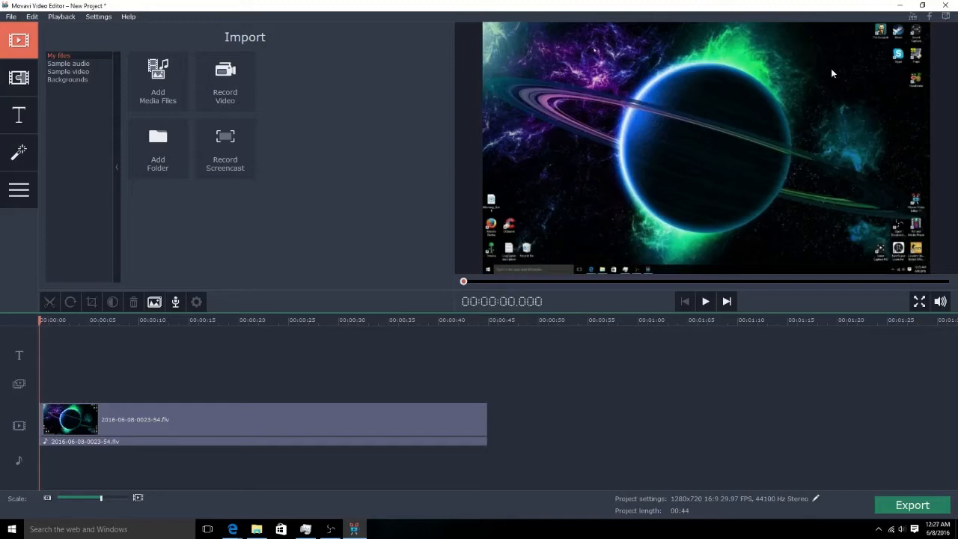
pyautogui.moveTo(949, 6)
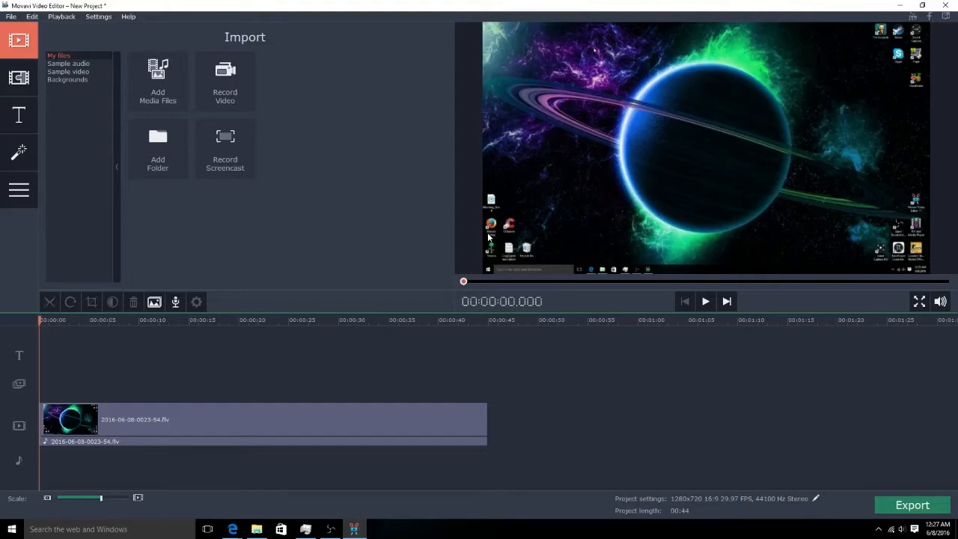
pyautogui.moveTo(405, 156)
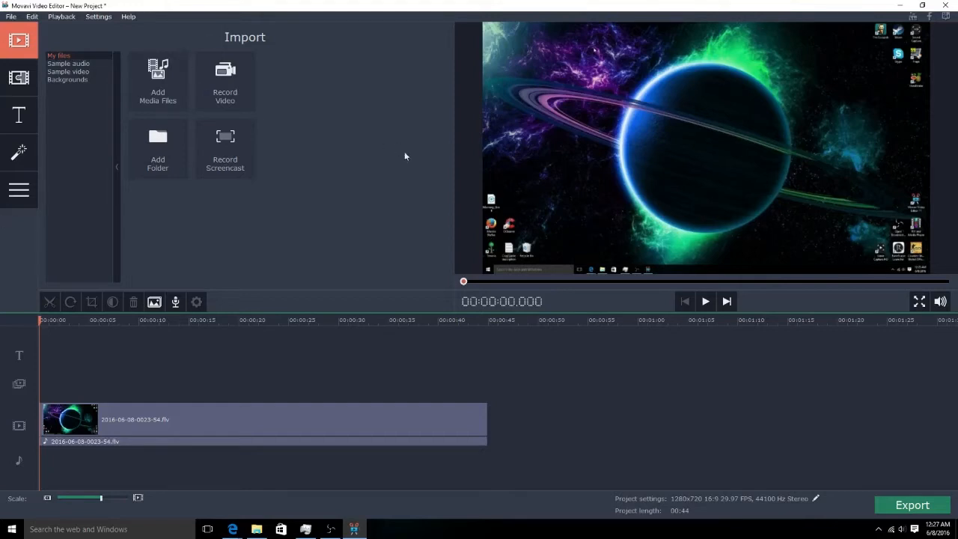
pyautogui.moveTo(662, 315)
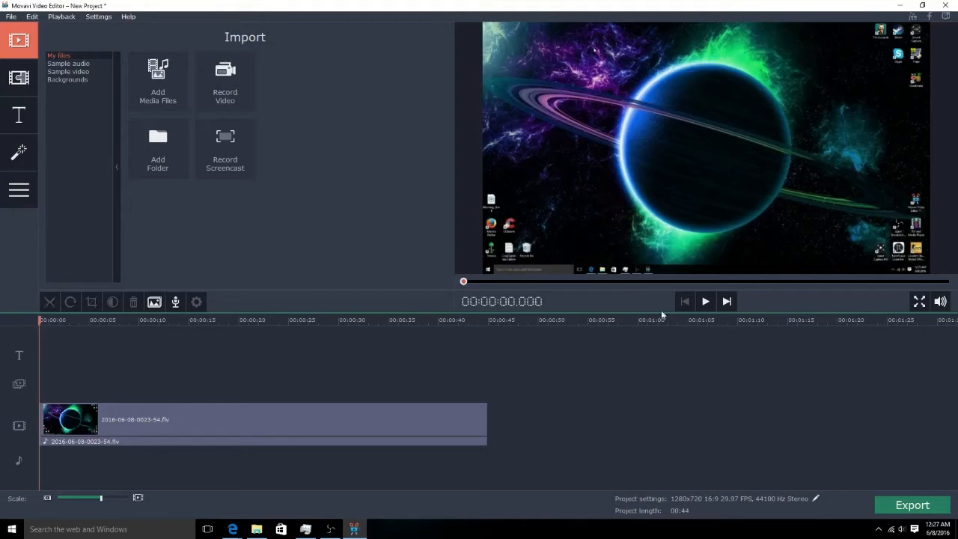
pyautogui.moveTo(666, 342)
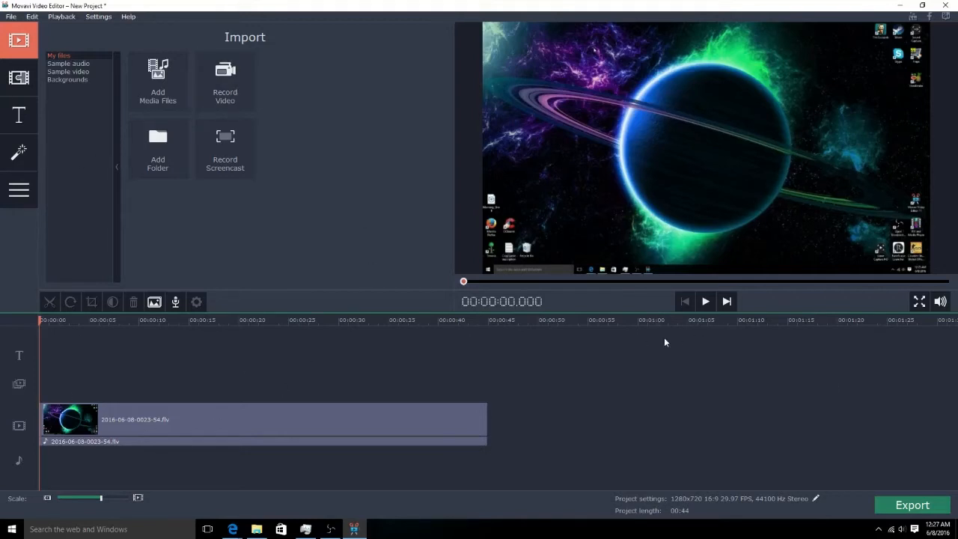
pyautogui.moveTo(592, 372)
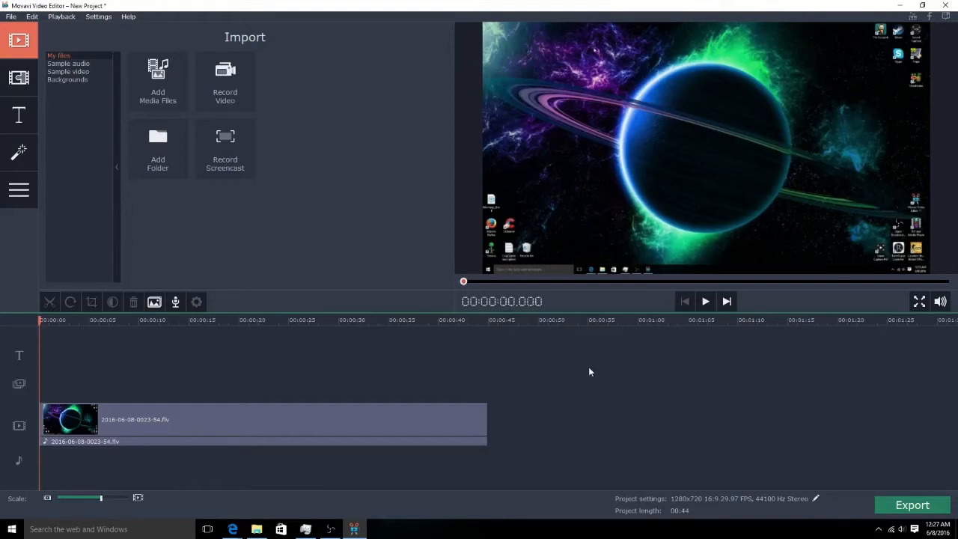
pyautogui.moveTo(138, 392)
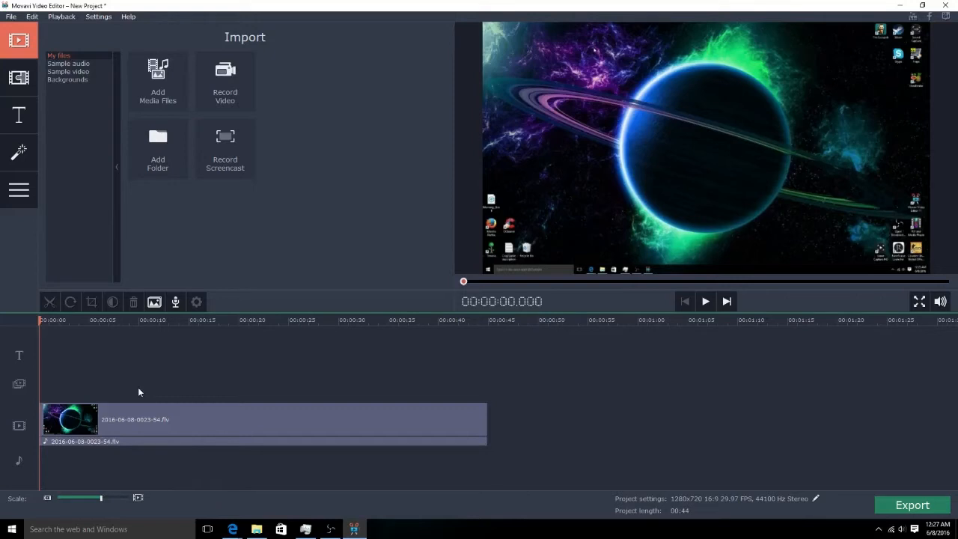
pyautogui.moveTo(796, 348)
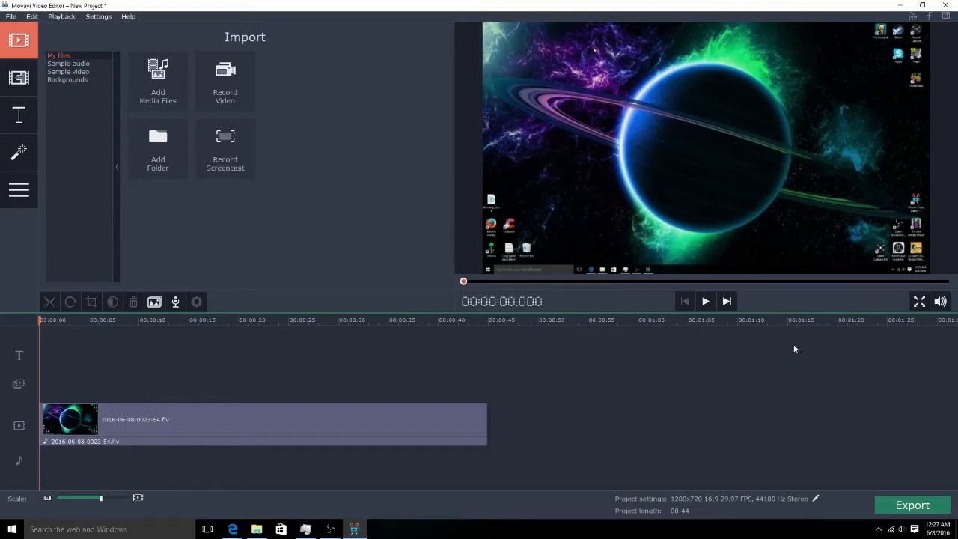
# Play the clip, skip ahead to about 22 seconds, then pause partway through.
pyautogui.click(704, 301)
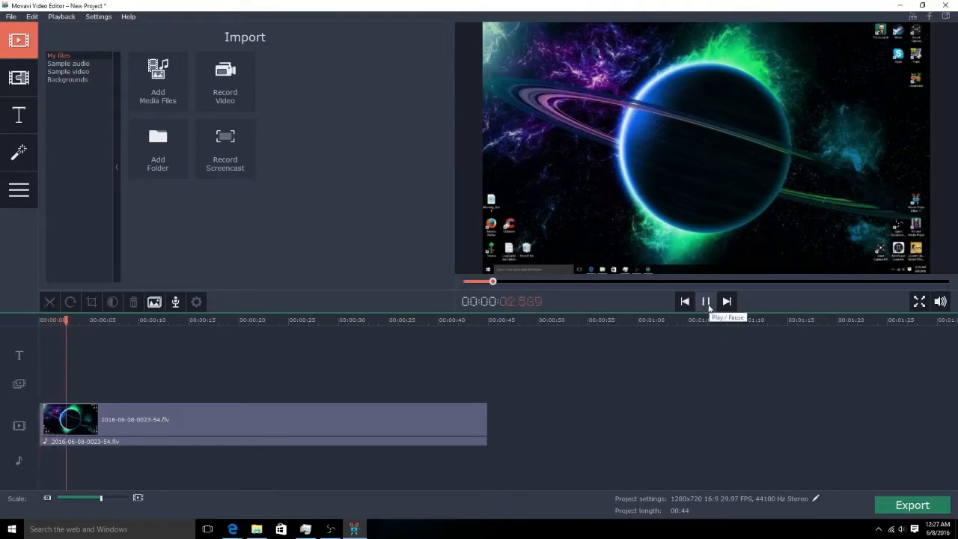
pyautogui.click(705, 301)
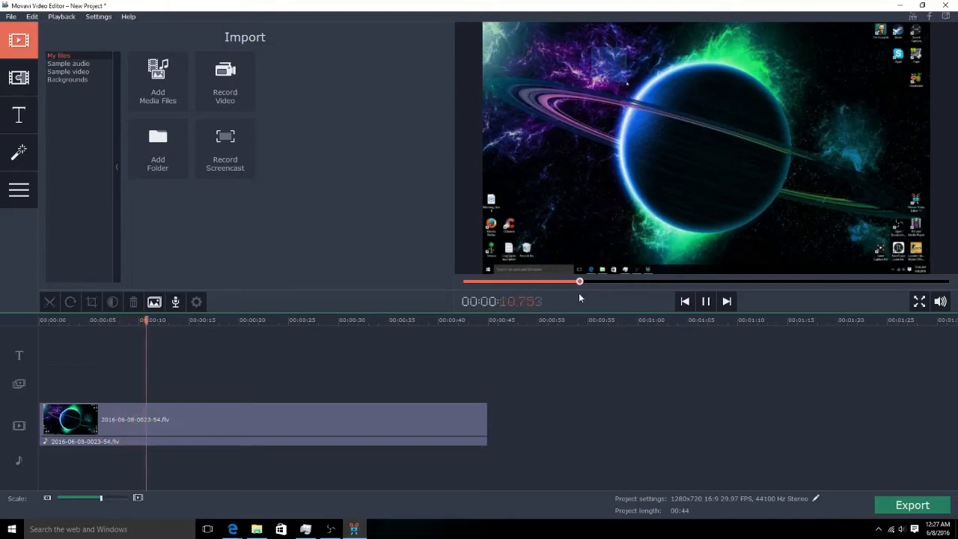
pyautogui.moveTo(580, 281); pyautogui.dragTo(704, 281)
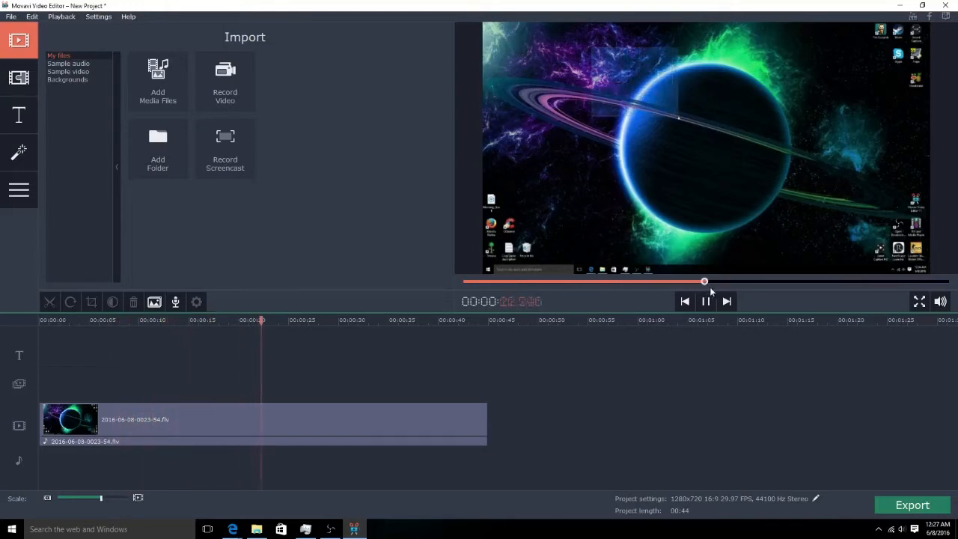
pyautogui.click(704, 301)
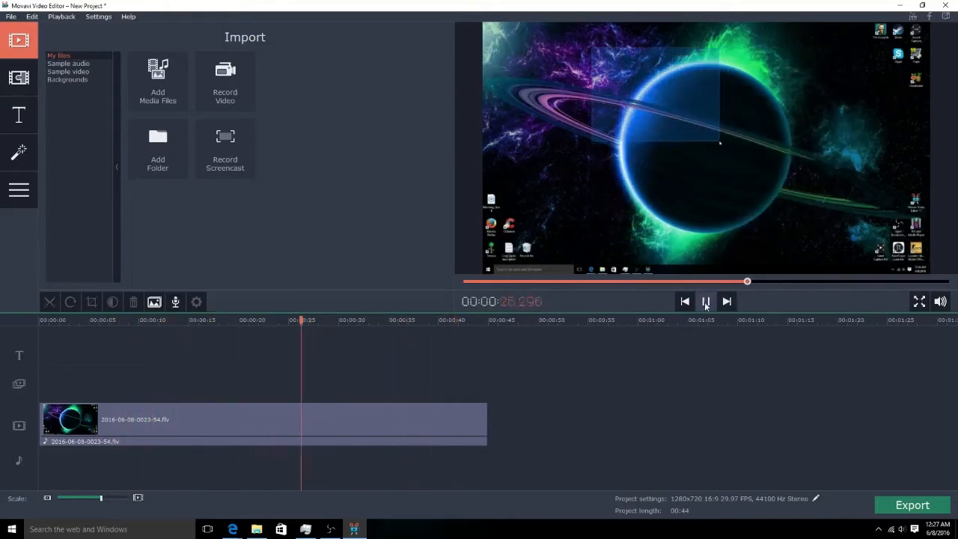
pyautogui.click(704, 301)
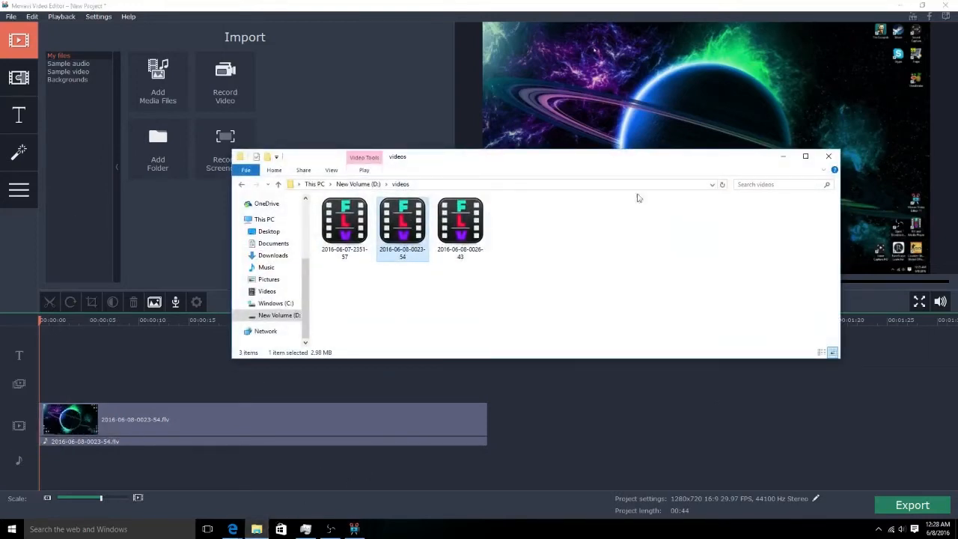
pyautogui.moveTo(403, 236)
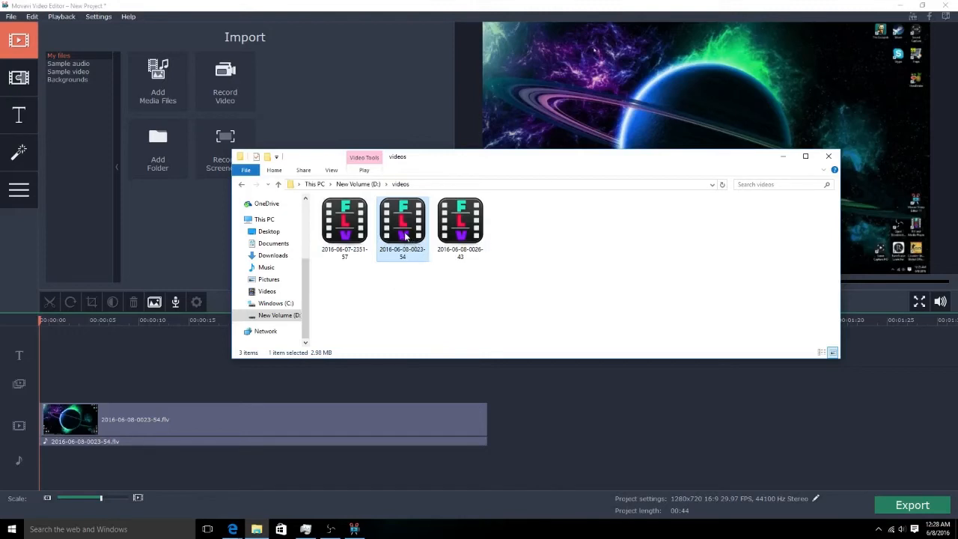
pyautogui.moveTo(403, 225)
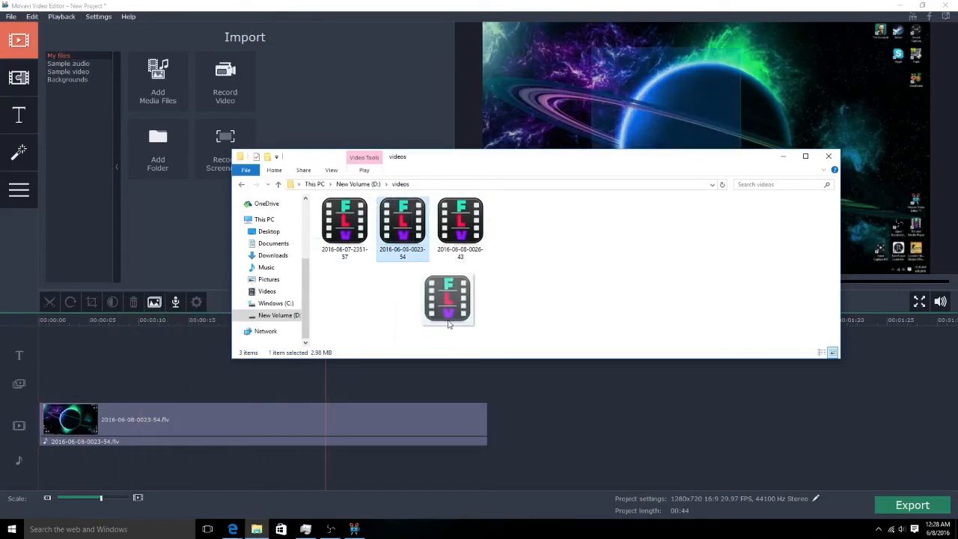
# Show the videos folder on New Volume (D:) with the three recorded clips.
pyautogui.click(828, 157)
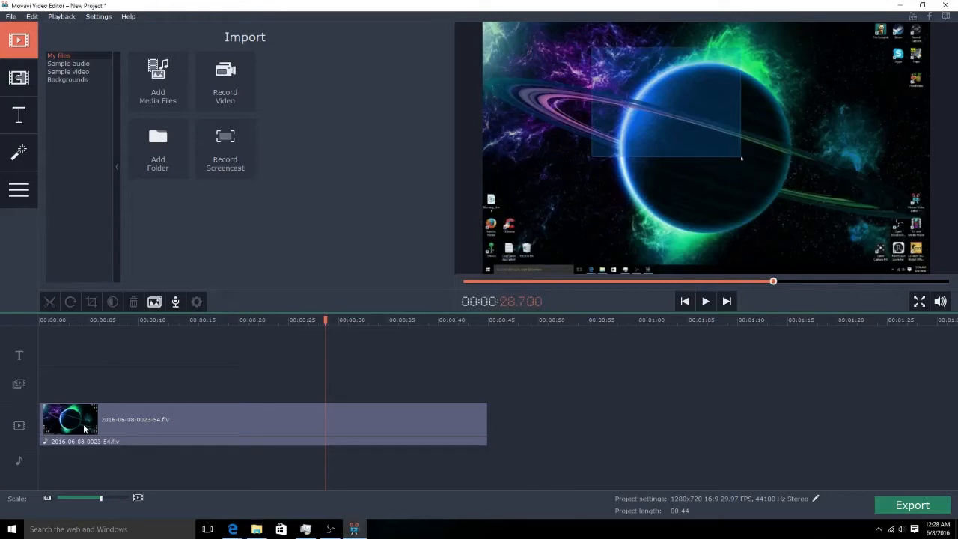
pyautogui.moveTo(85, 429)
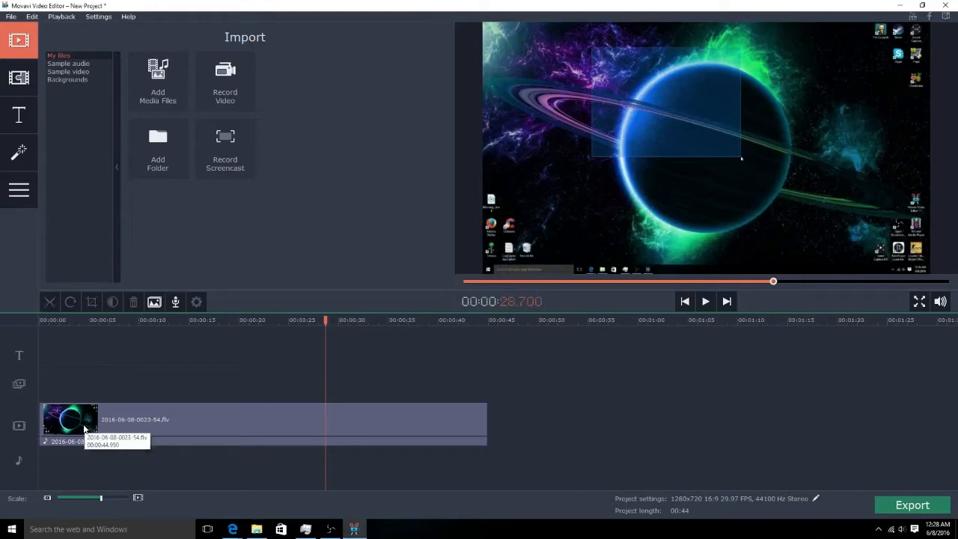
# Select the 44-second timeline clip and rewind the preview to its start.
pyautogui.click(83, 320)
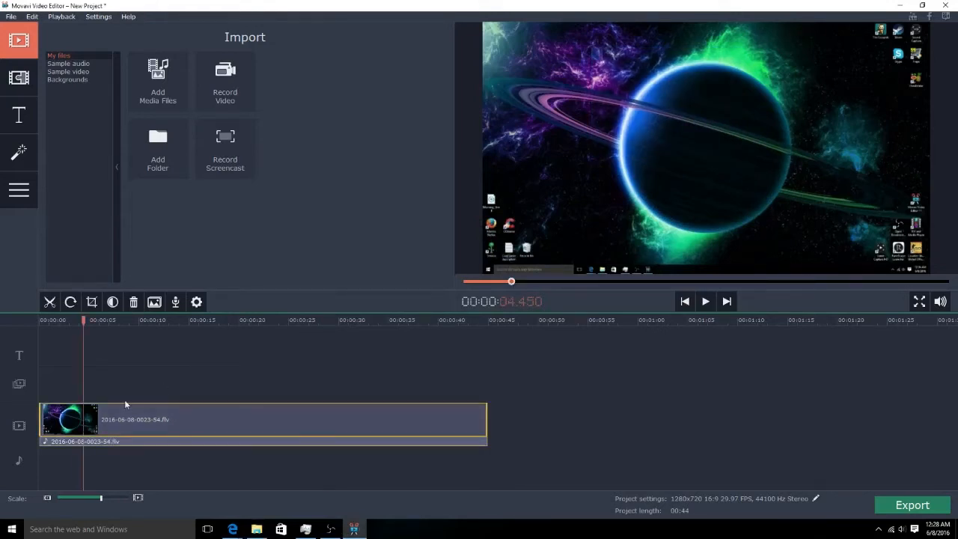
pyautogui.click(684, 301)
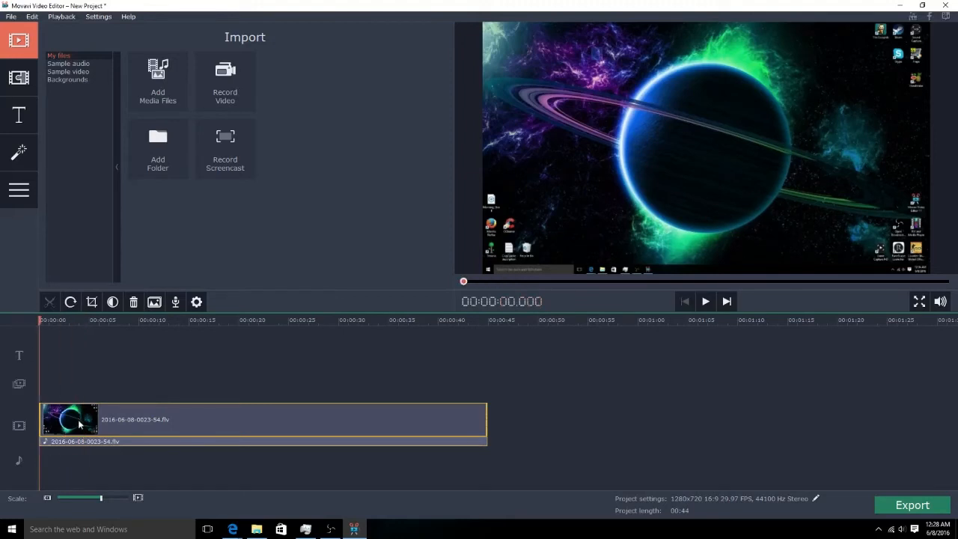
pyautogui.moveTo(70, 302)
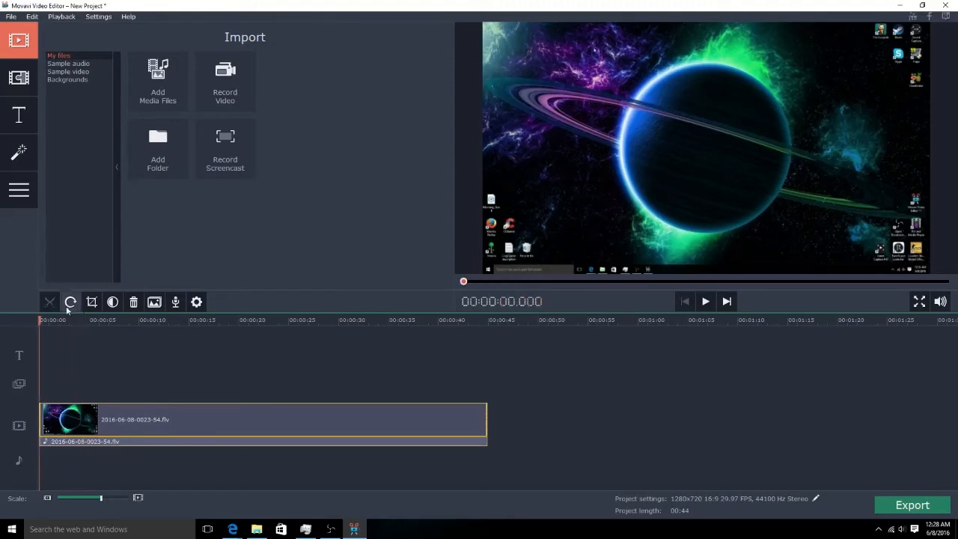
# In Tools, drag the Speed slider to about 564%, then set exactly 500%.
pyautogui.click(19, 189)
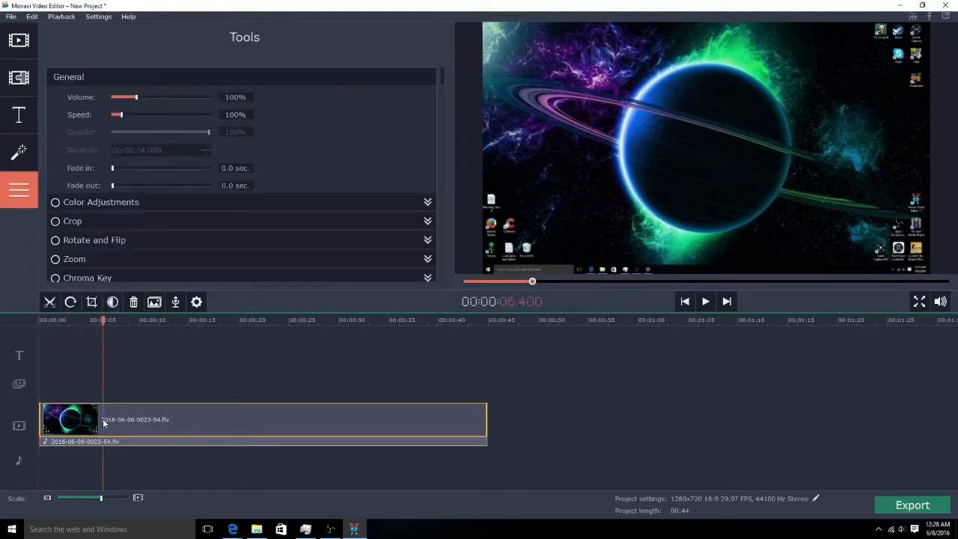
pyautogui.click(686, 301)
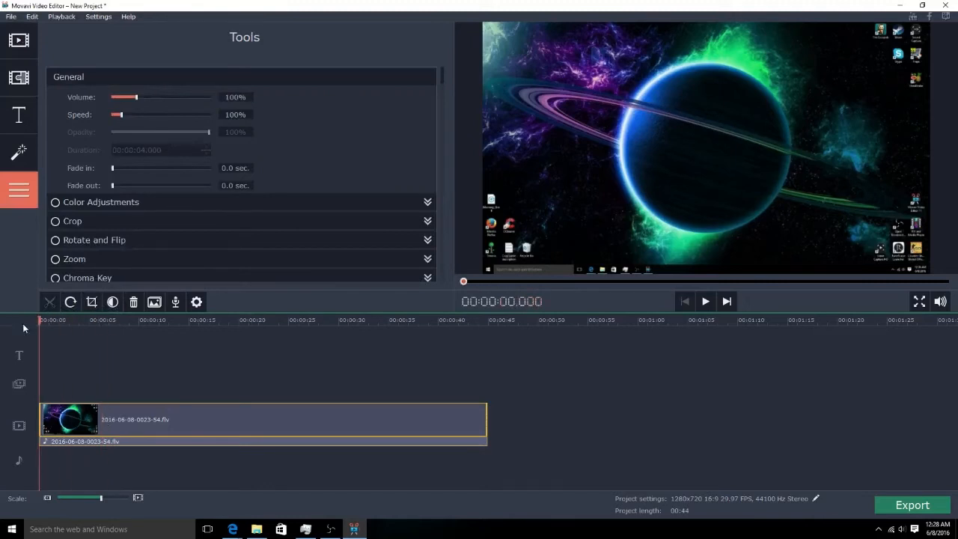
pyautogui.moveTo(312, 394)
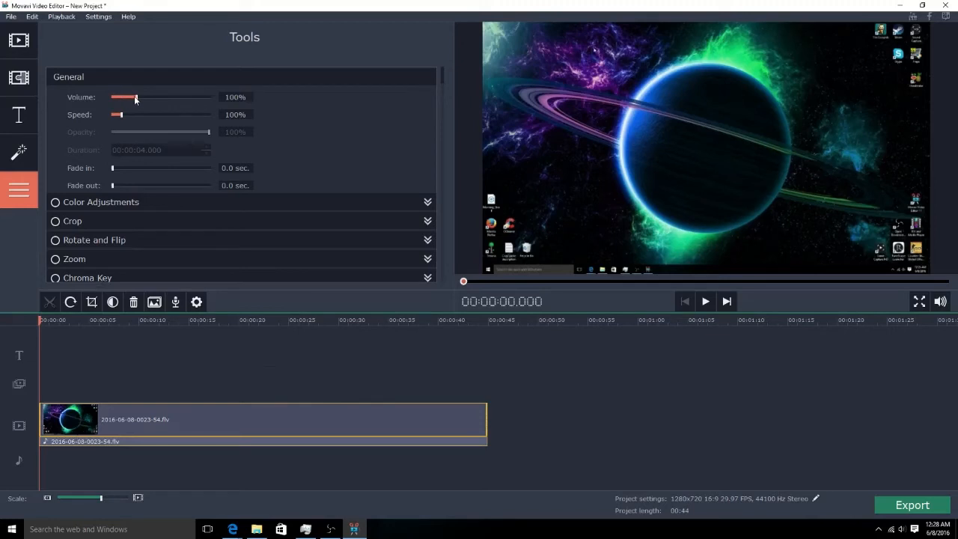
pyautogui.moveTo(136, 98)
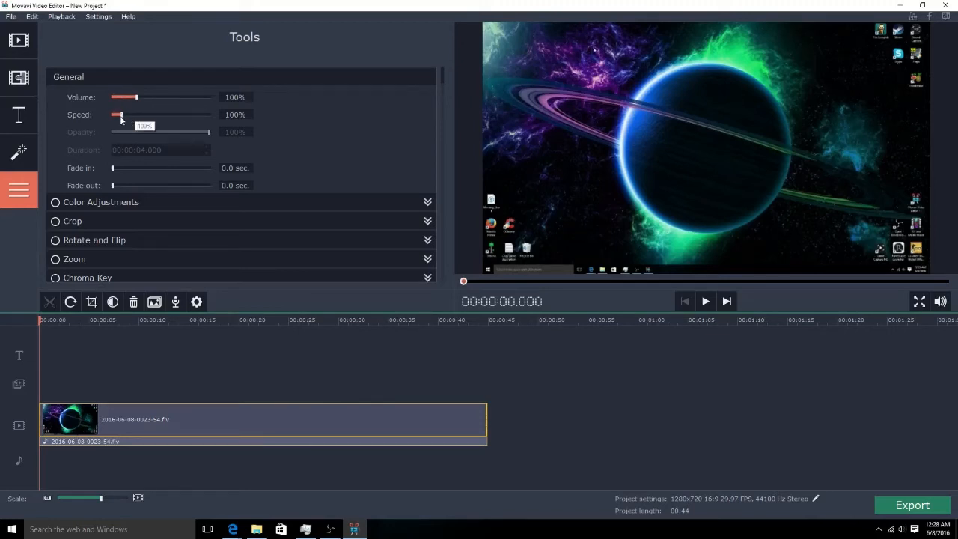
pyautogui.moveTo(120, 115); pyautogui.dragTo(166, 115)
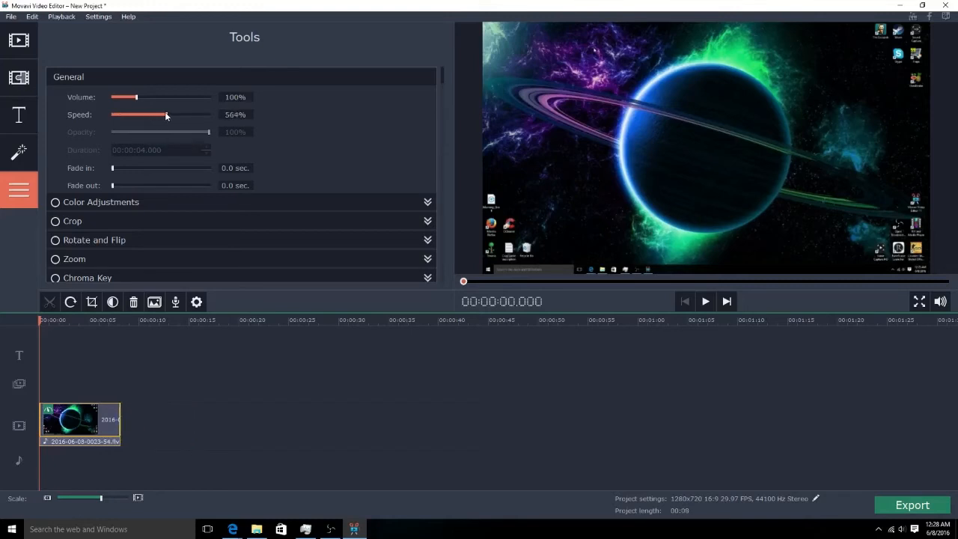
pyautogui.moveTo(167, 114); pyautogui.dragTo(157, 114)
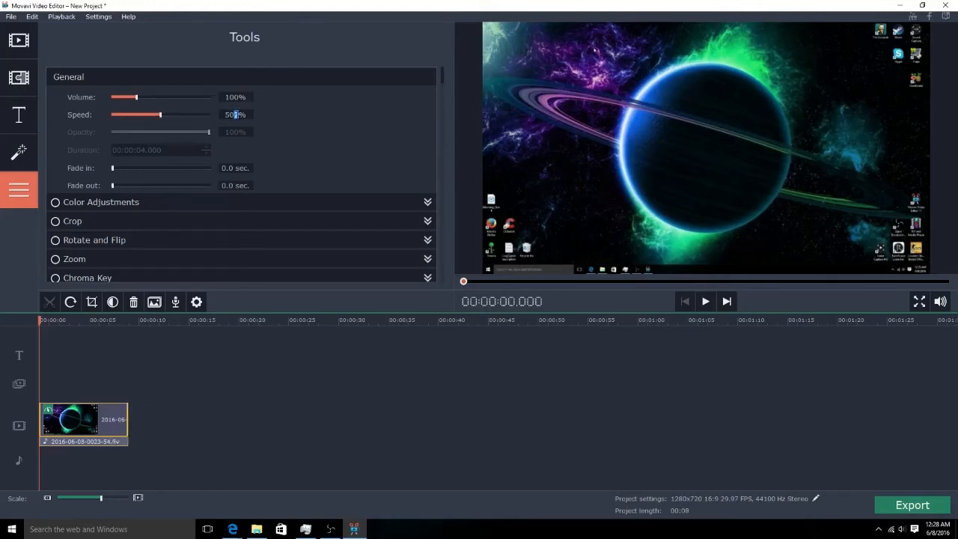
pyautogui.doubleClick(234, 115)
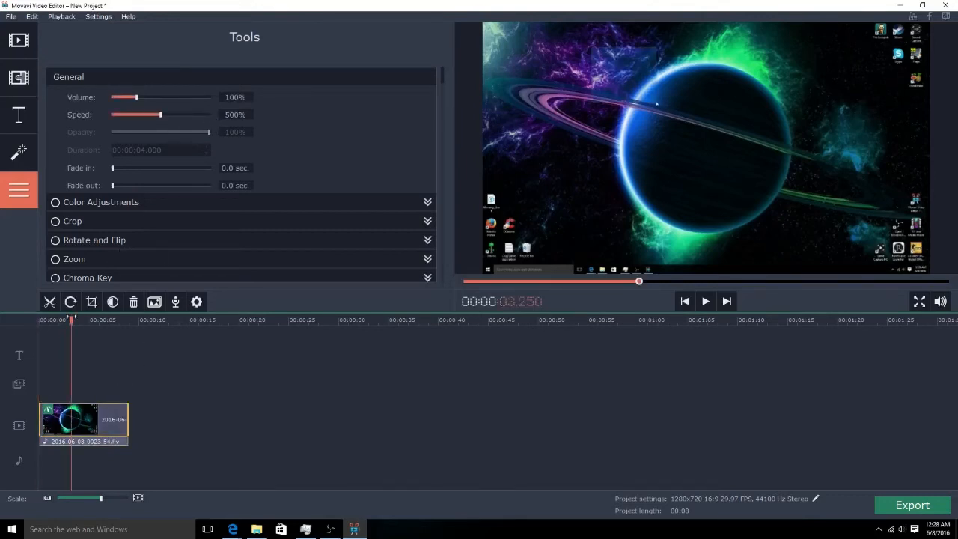
# Rewind and play the 500% clip, pausing and resuming until its end near 9 seconds.
pyautogui.click(684, 301)
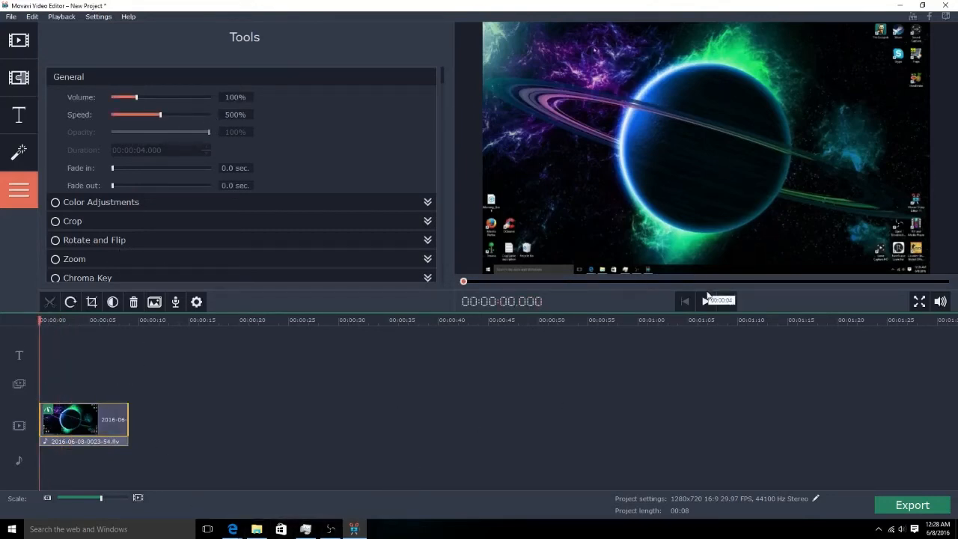
pyautogui.click(706, 301)
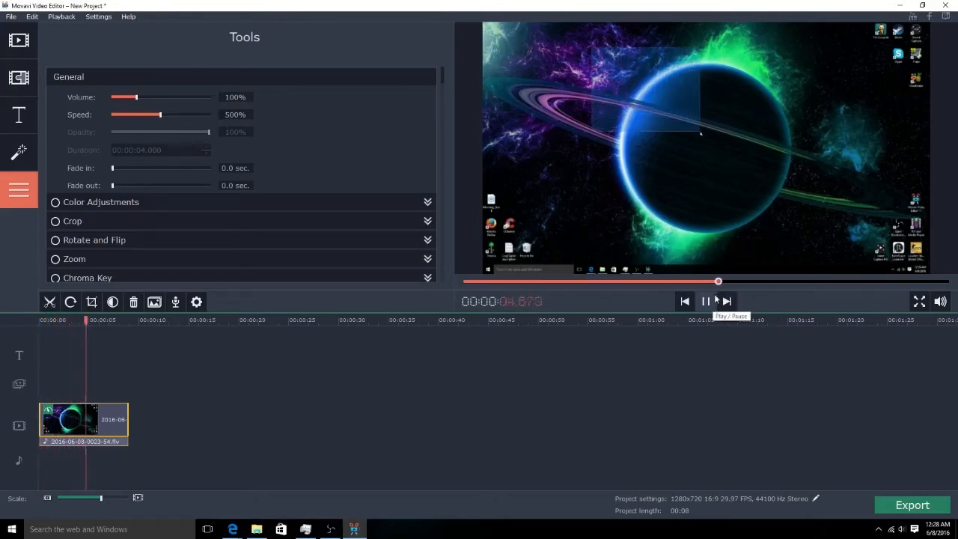
pyautogui.click(704, 301)
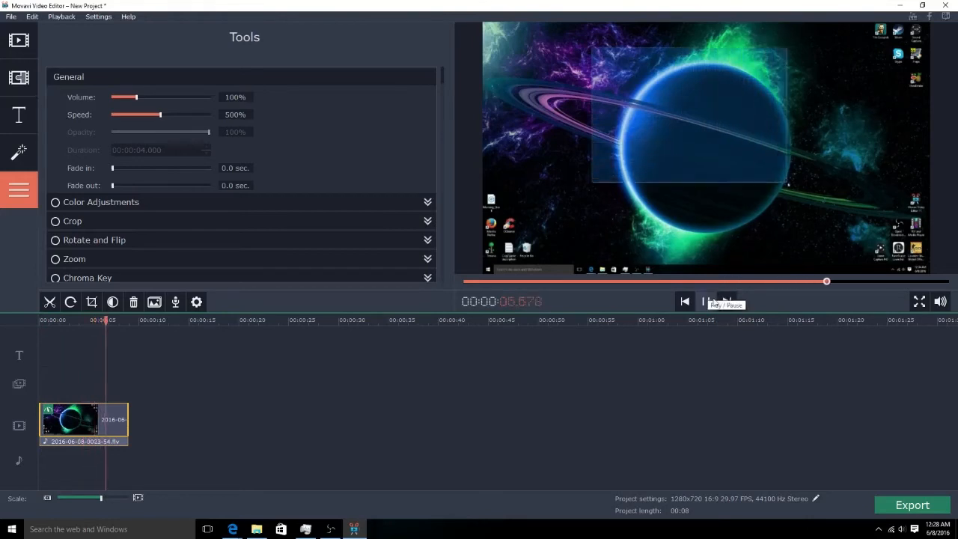
pyautogui.click(705, 301)
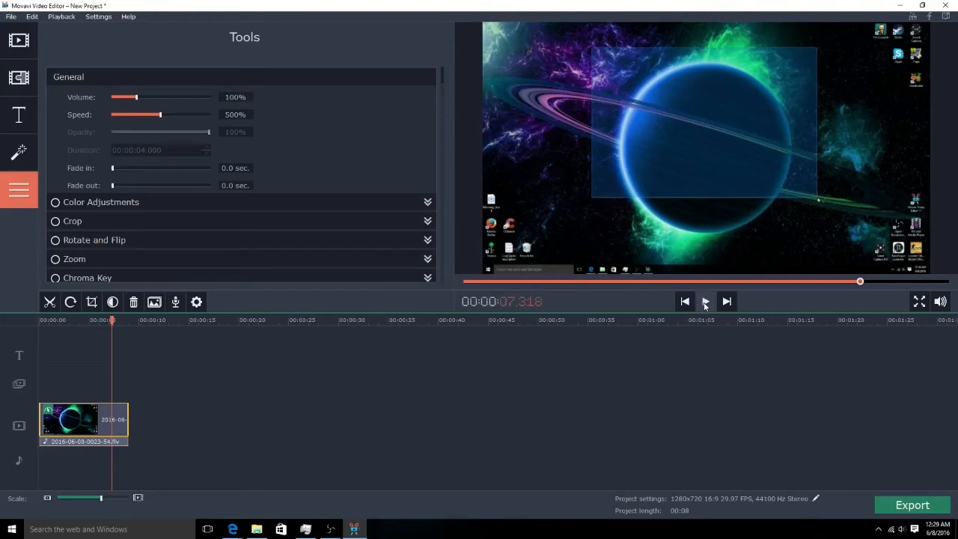
pyautogui.click(704, 301)
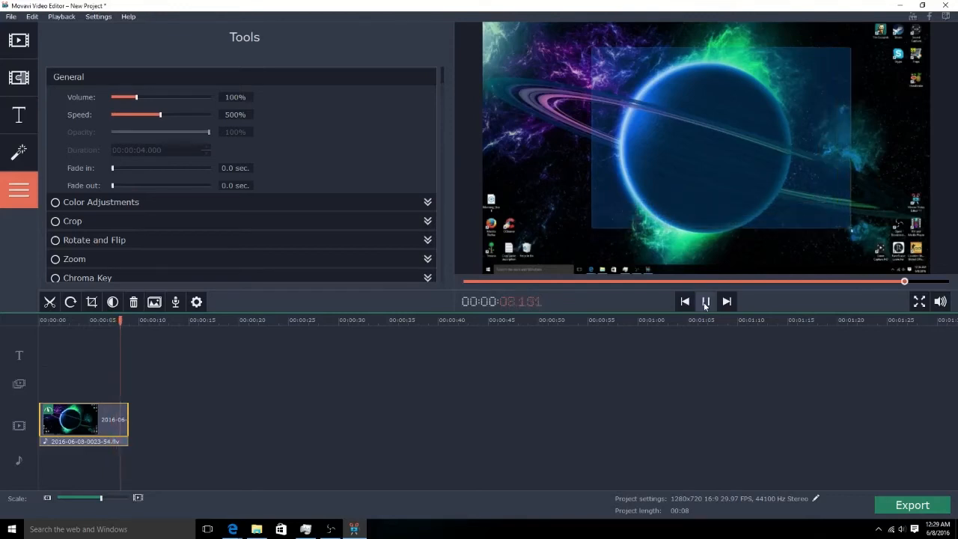
pyautogui.click(704, 301)
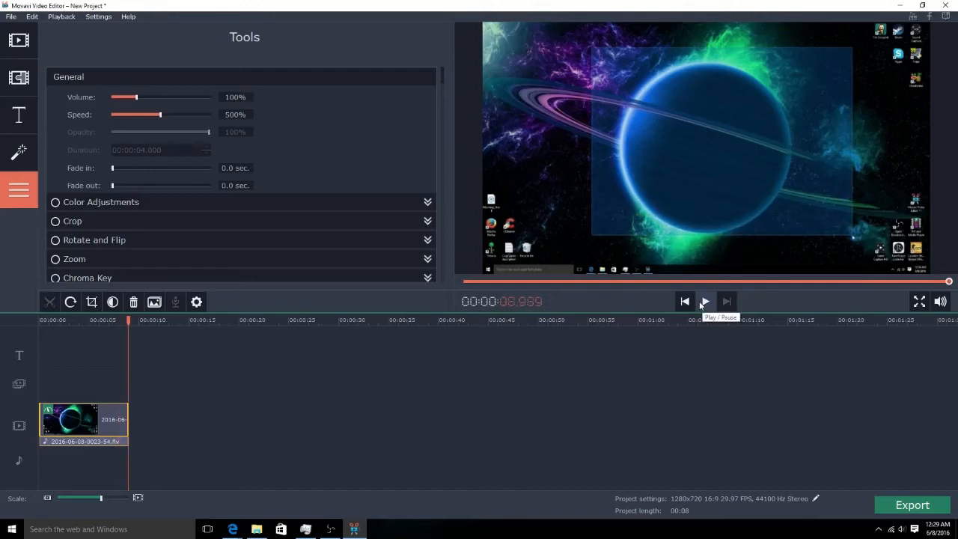
pyautogui.moveTo(687, 240)
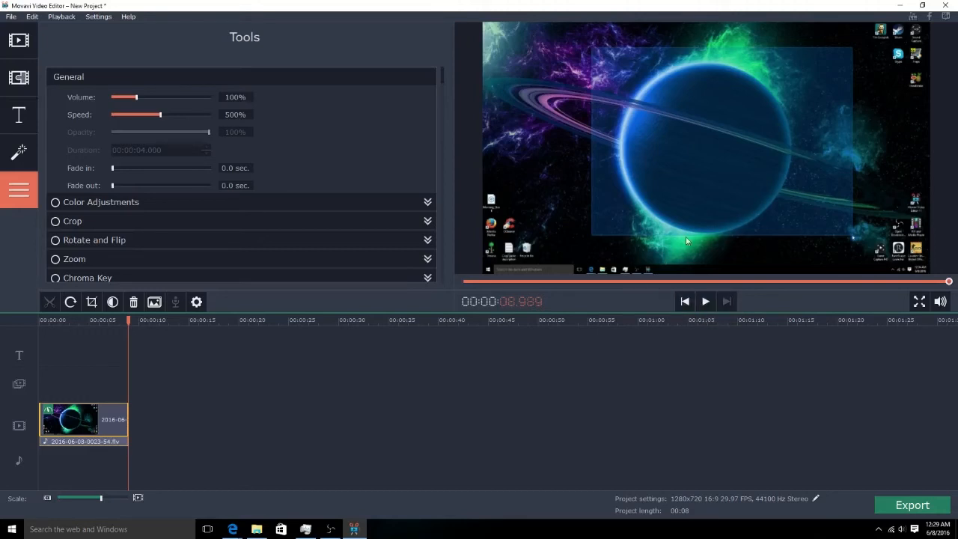
pyautogui.moveTo(677, 222)
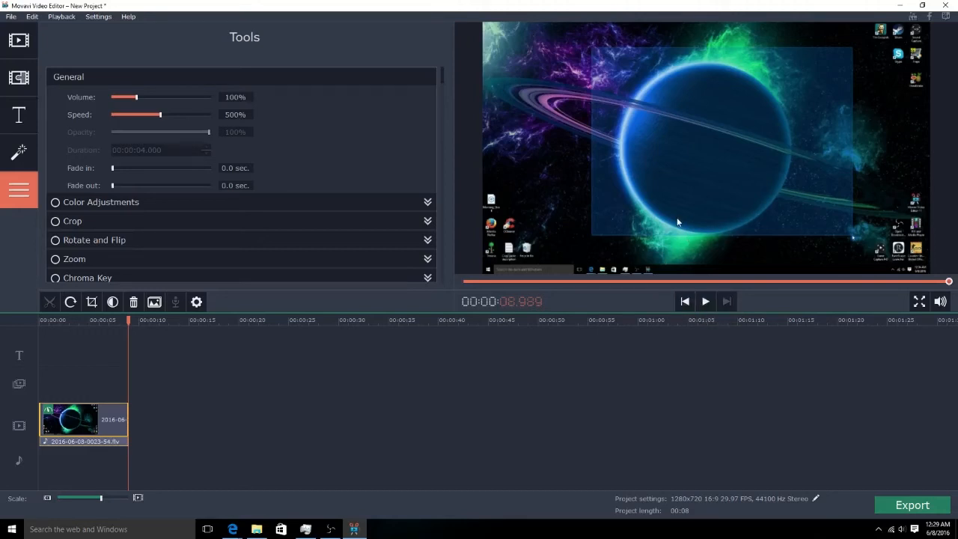
pyautogui.moveTo(424, 427)
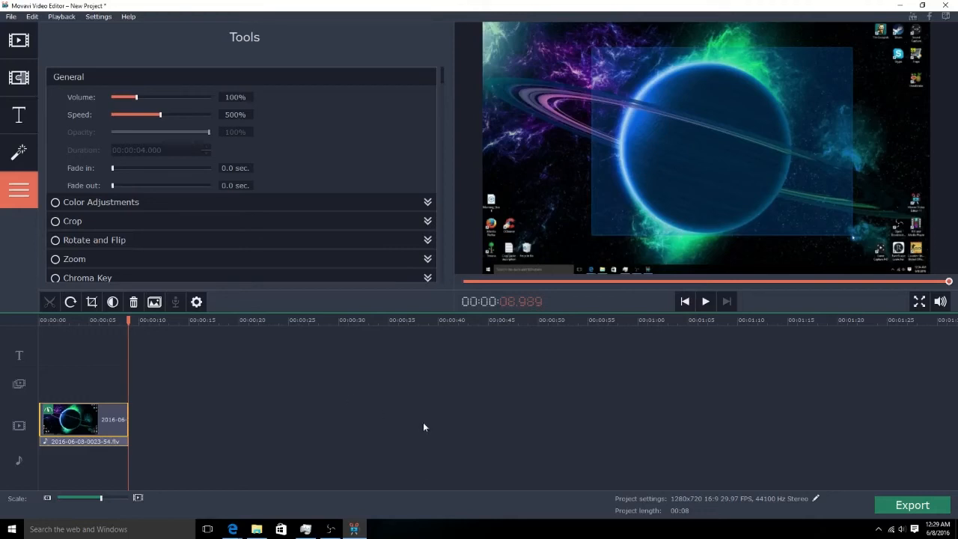
pyautogui.moveTo(332, 408)
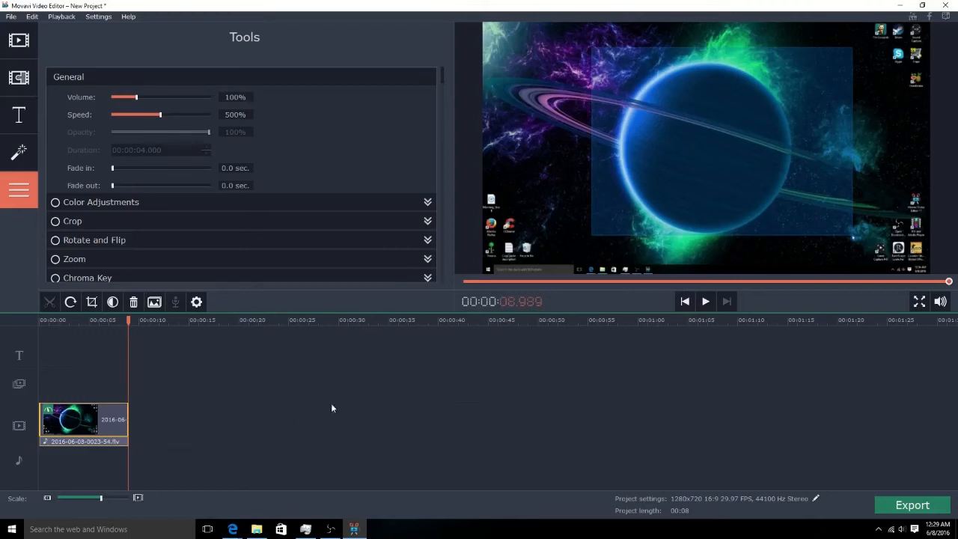
pyautogui.moveTo(131, 147)
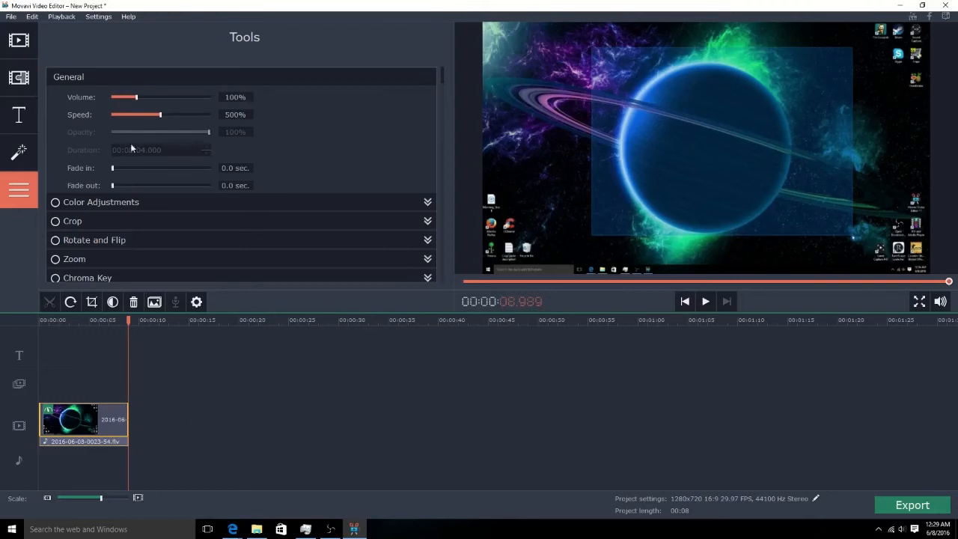
pyautogui.moveTo(737, 204)
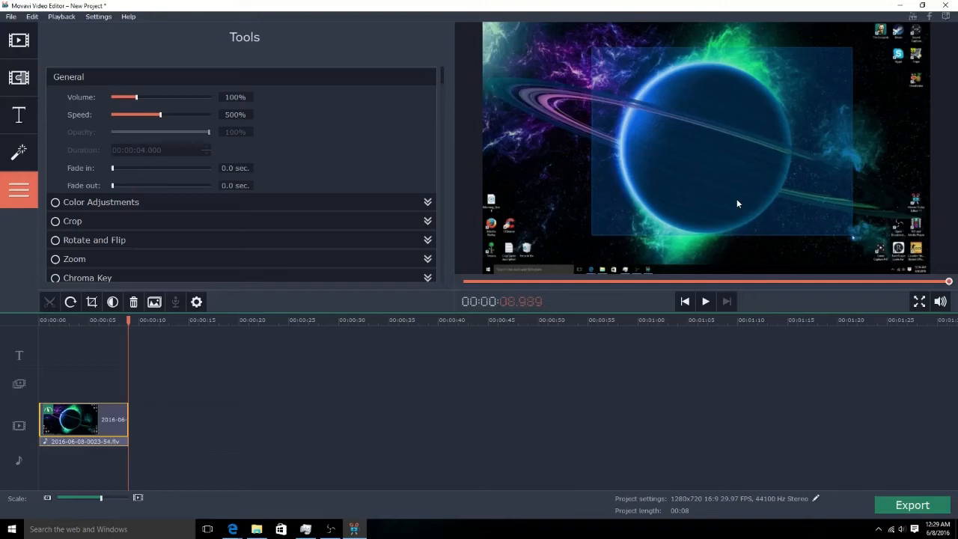
pyautogui.moveTo(619, 207)
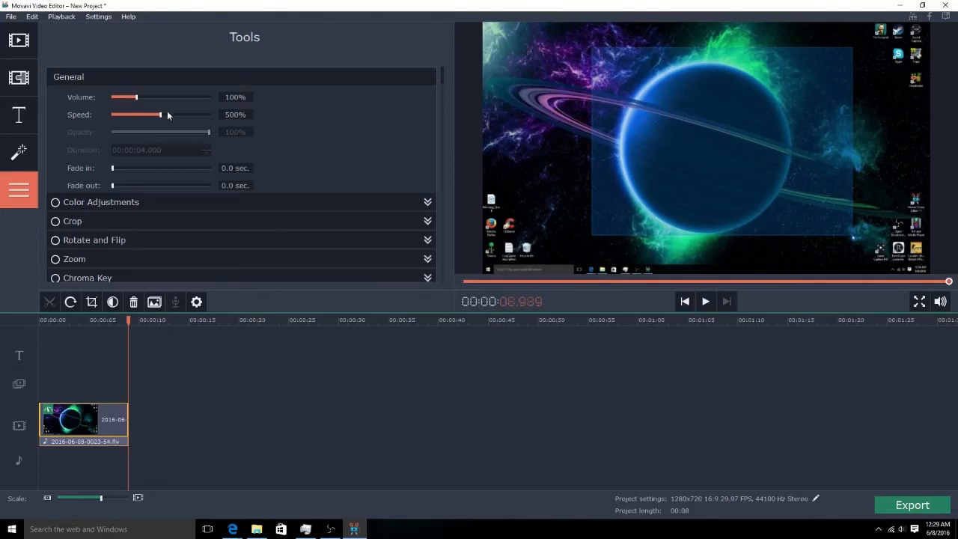
# Raise clip speed to 1000% for a 4-second project, then play and pause the preview.
pyautogui.moveTo(160, 115); pyautogui.dragTo(210, 115)
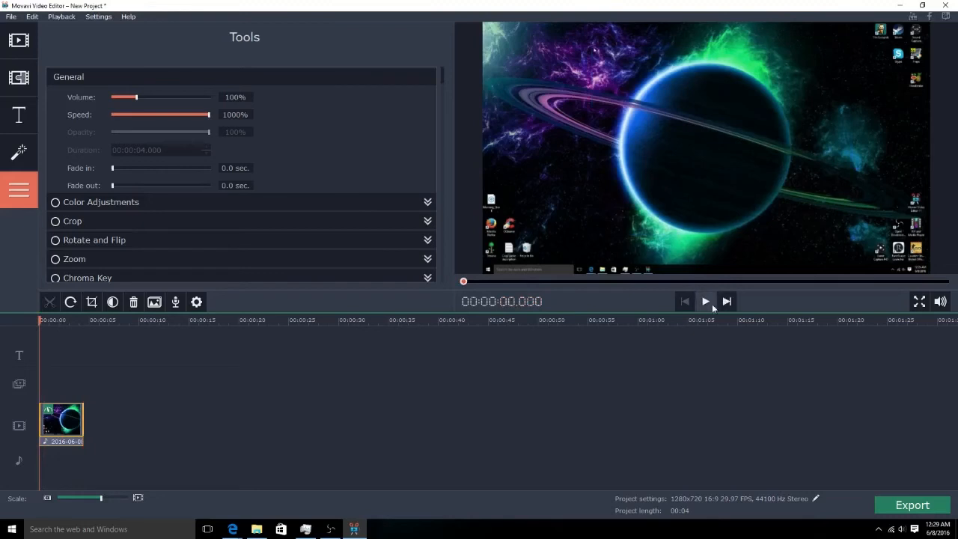
pyautogui.click(704, 301)
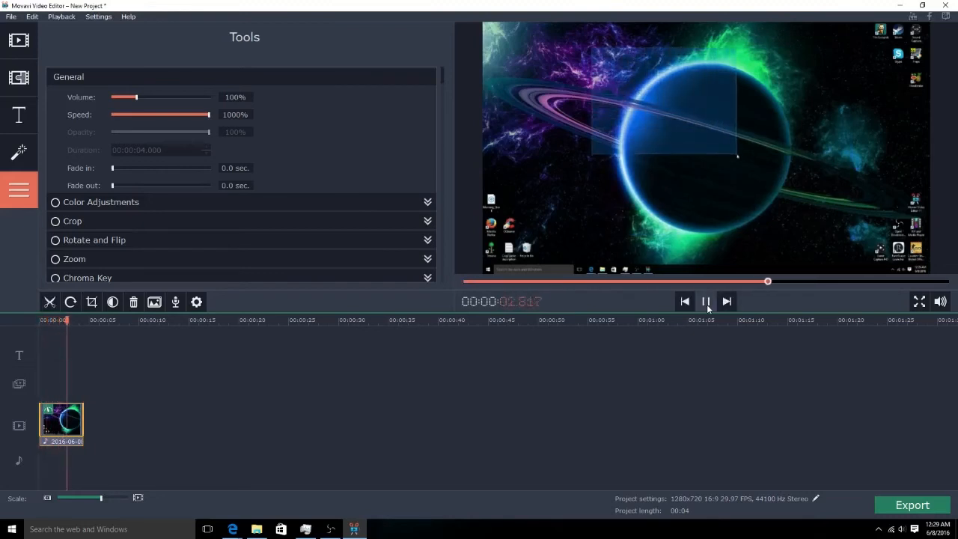
pyautogui.click(705, 301)
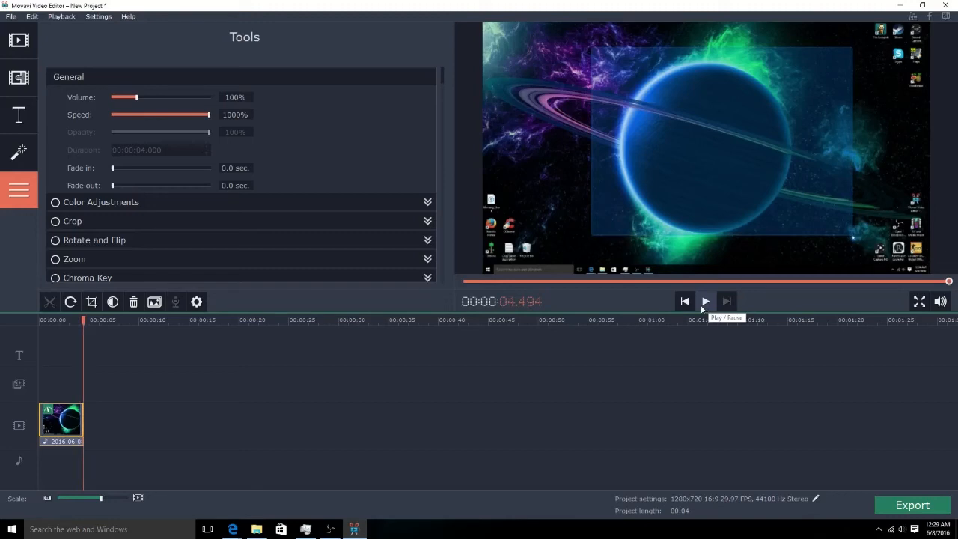
pyautogui.moveTo(684, 301)
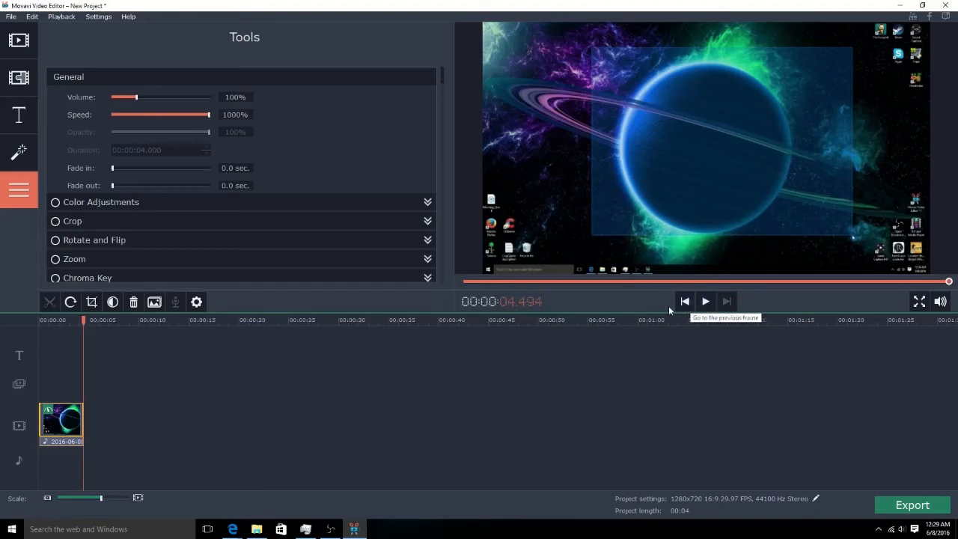
# Expand and collapse Color Adjustments, then lower speed through 990% to 964%.
pyautogui.click(100, 202)
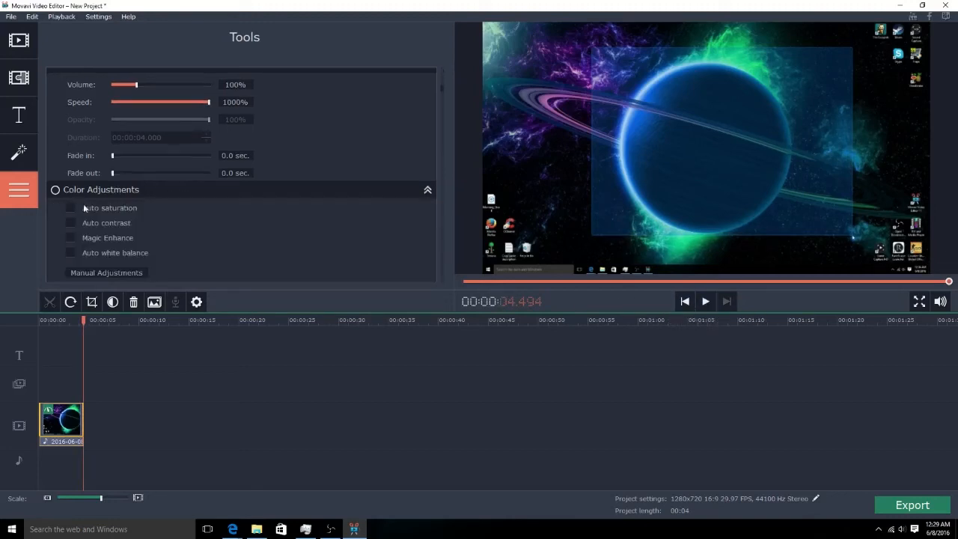
pyautogui.click(428, 189)
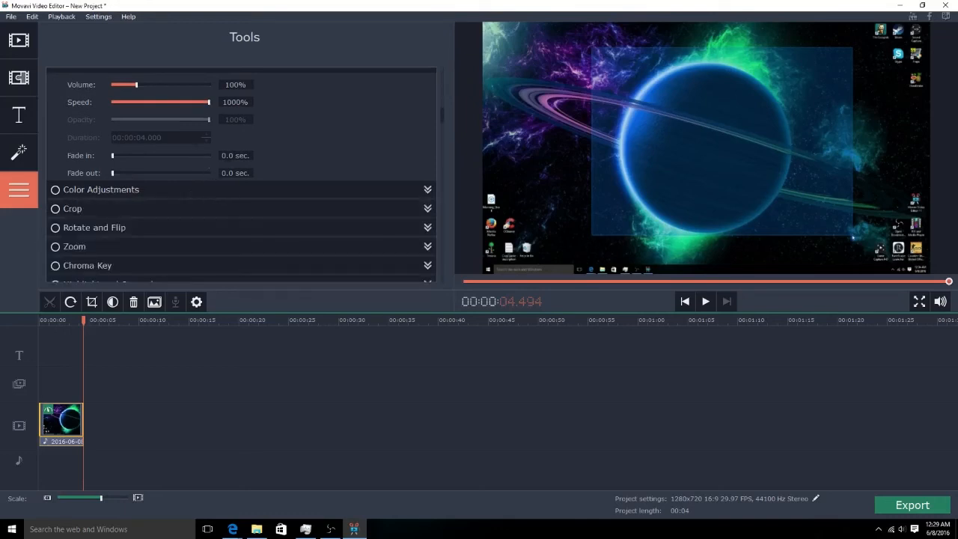
pyautogui.moveTo(208, 101); pyautogui.dragTo(198, 102)
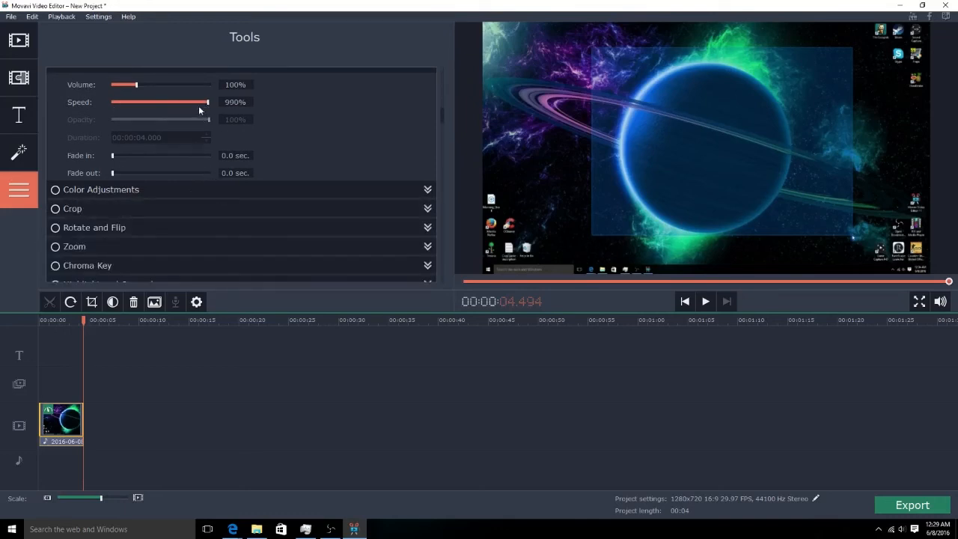
pyautogui.moveTo(208, 101); pyautogui.dragTo(196, 101)
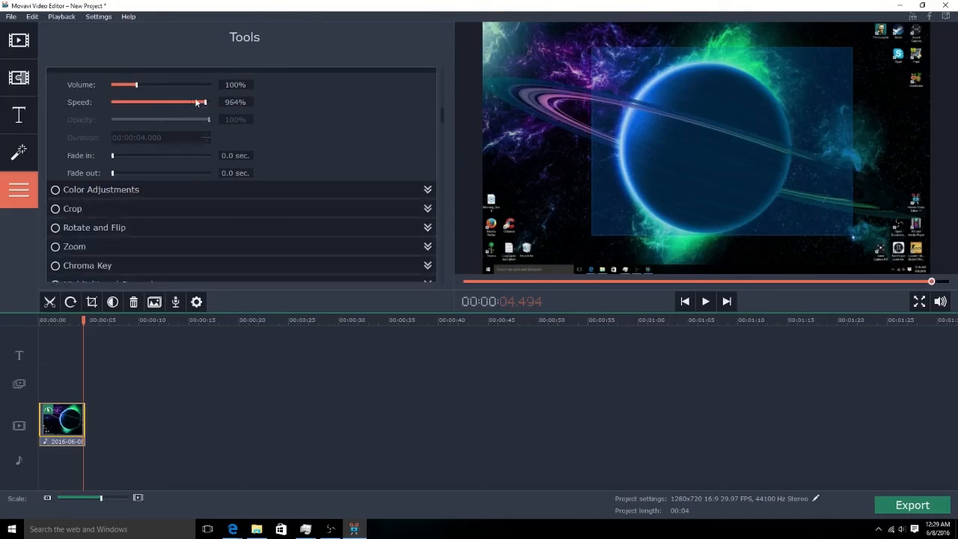
# Slow the clip to 10% (7:29 project), scrub back to about 2:45, then rewind.
pyautogui.moveTo(200, 102); pyautogui.dragTo(113, 102)
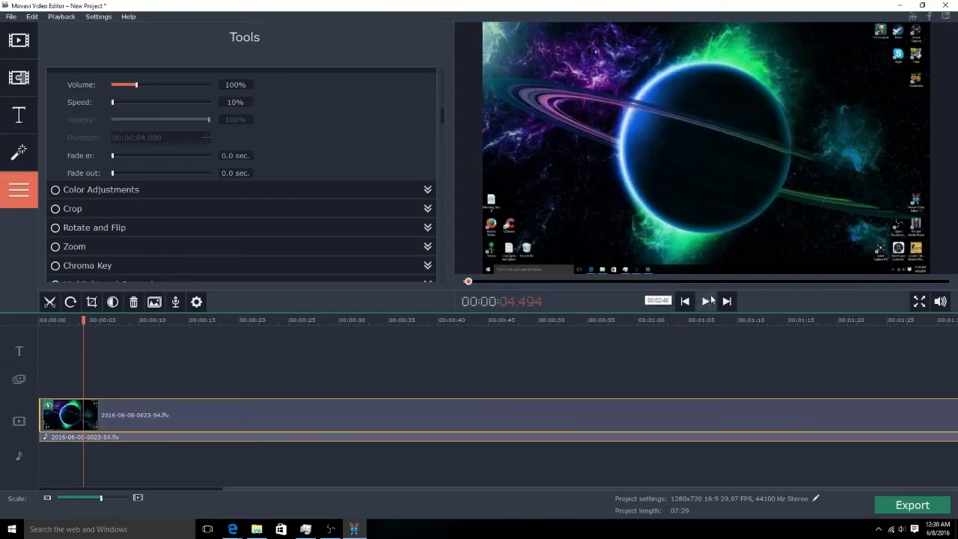
pyautogui.click(706, 301)
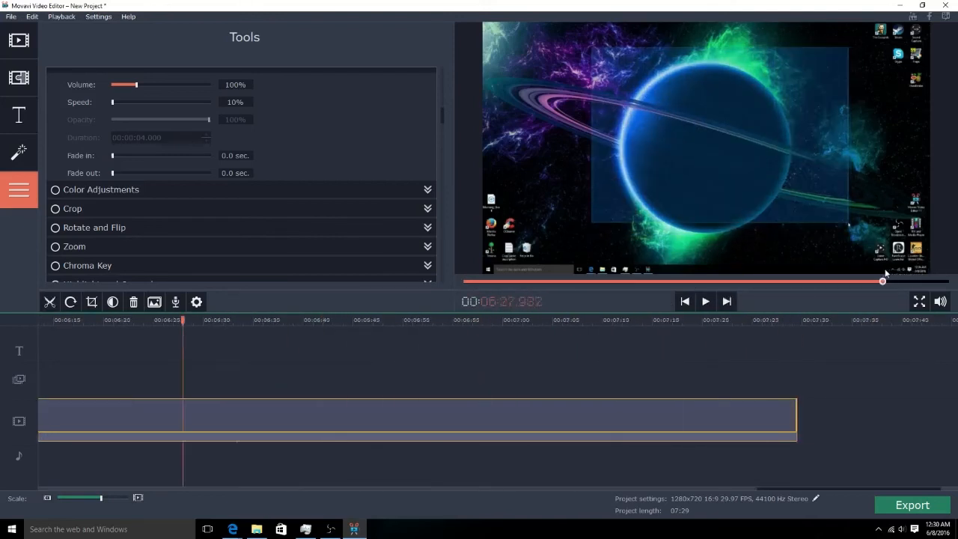
pyautogui.moveTo(882, 280); pyautogui.dragTo(491, 281)
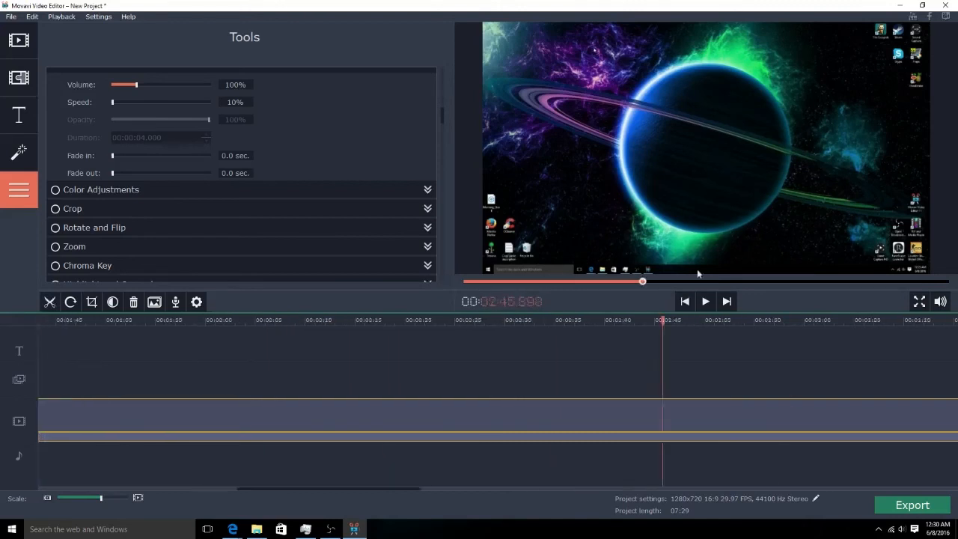
pyautogui.click(685, 301)
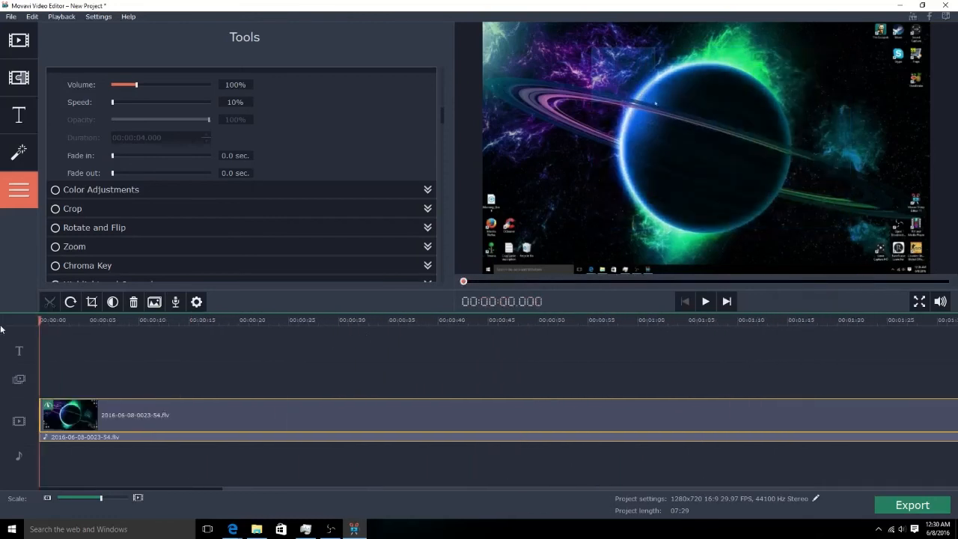
# Drag the Speed slider from 10% up to 82%, then to 102%.
pyautogui.moveTo(113, 102); pyautogui.dragTo(120, 102)
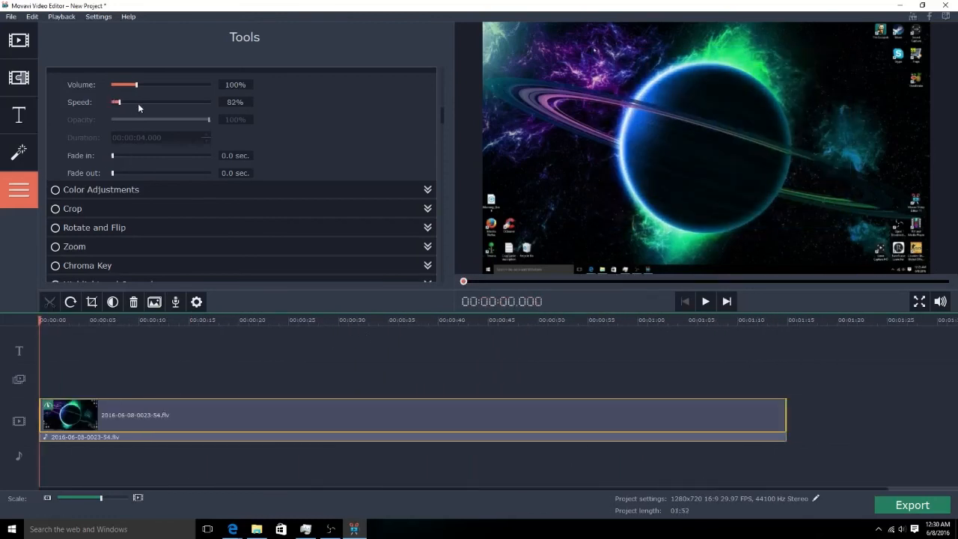
pyautogui.moveTo(116, 102); pyautogui.dragTo(131, 102)
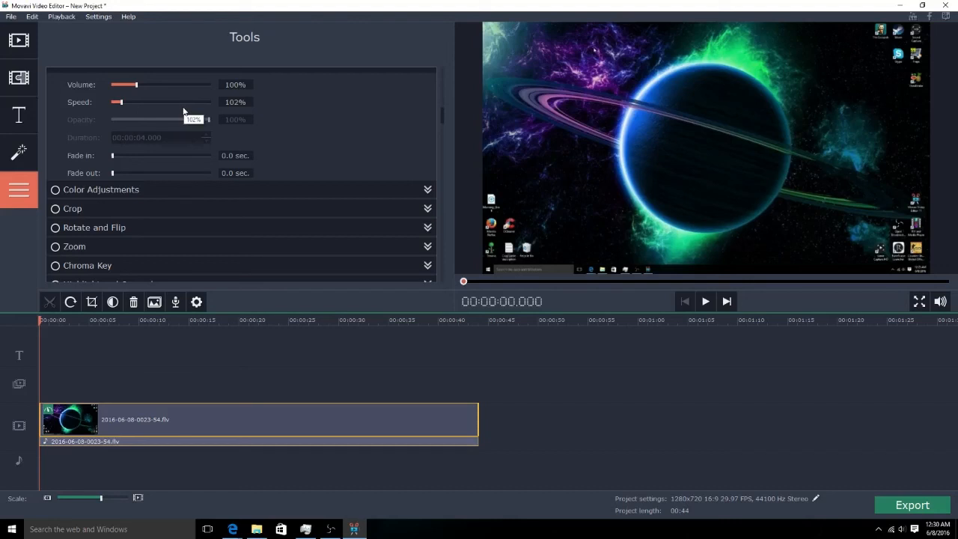
pyautogui.moveTo(184, 111)
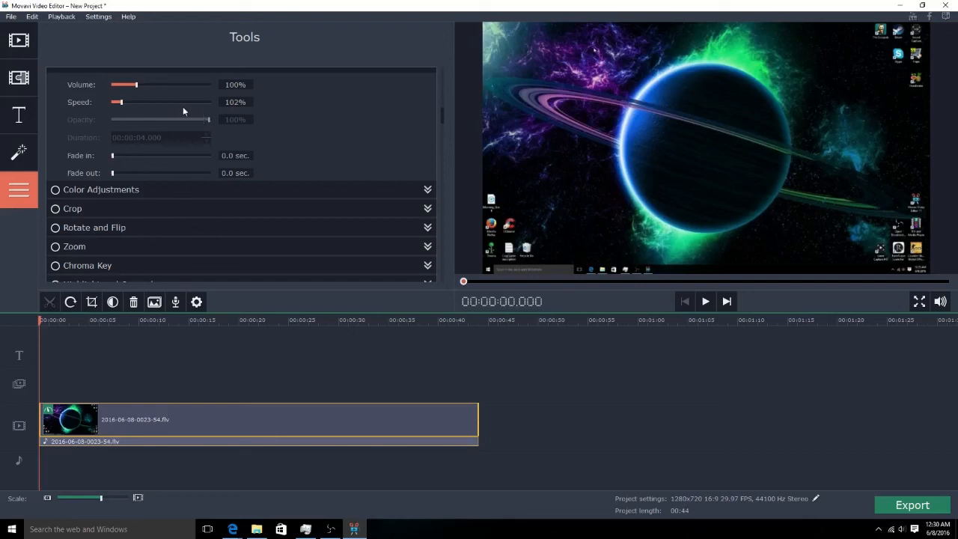